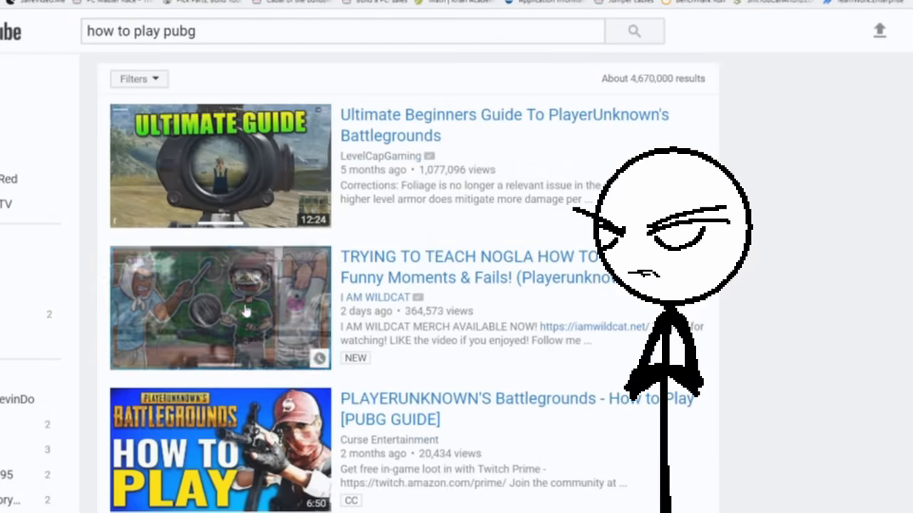
scroll(down, 3)
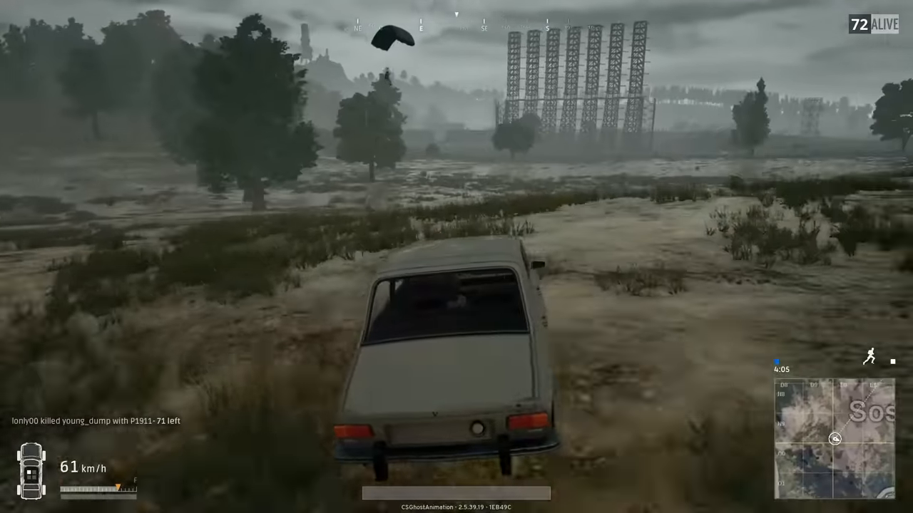
key(m)
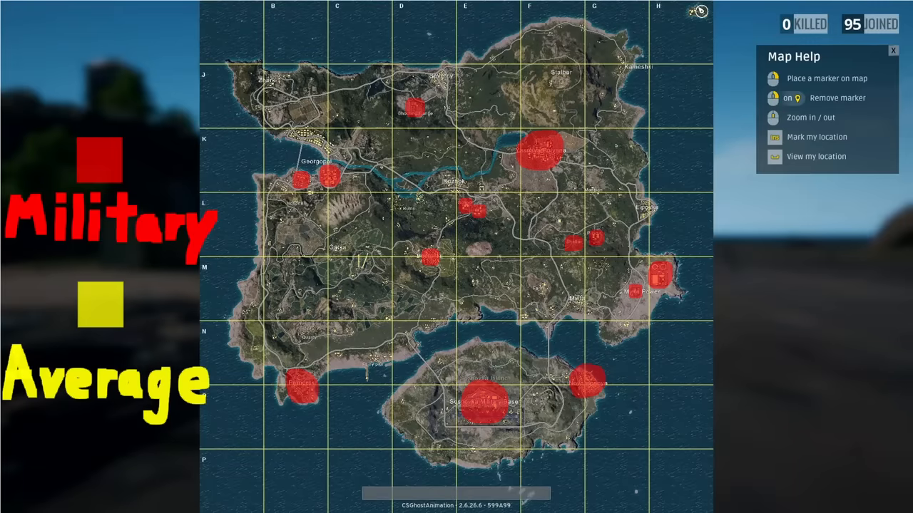